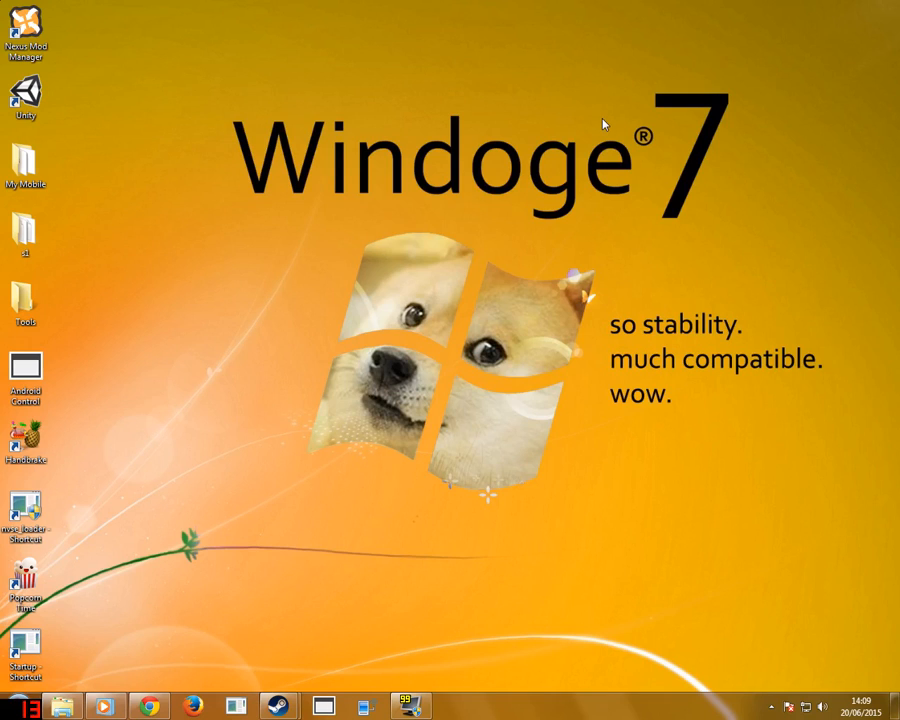
mouse_move(582, 360)
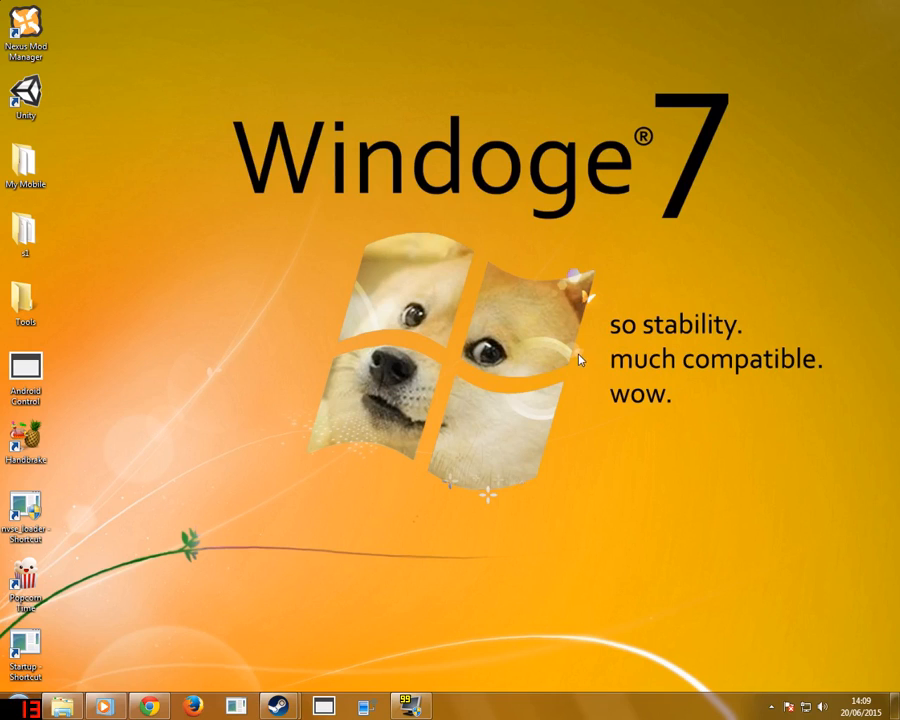
mouse_move(590, 364)
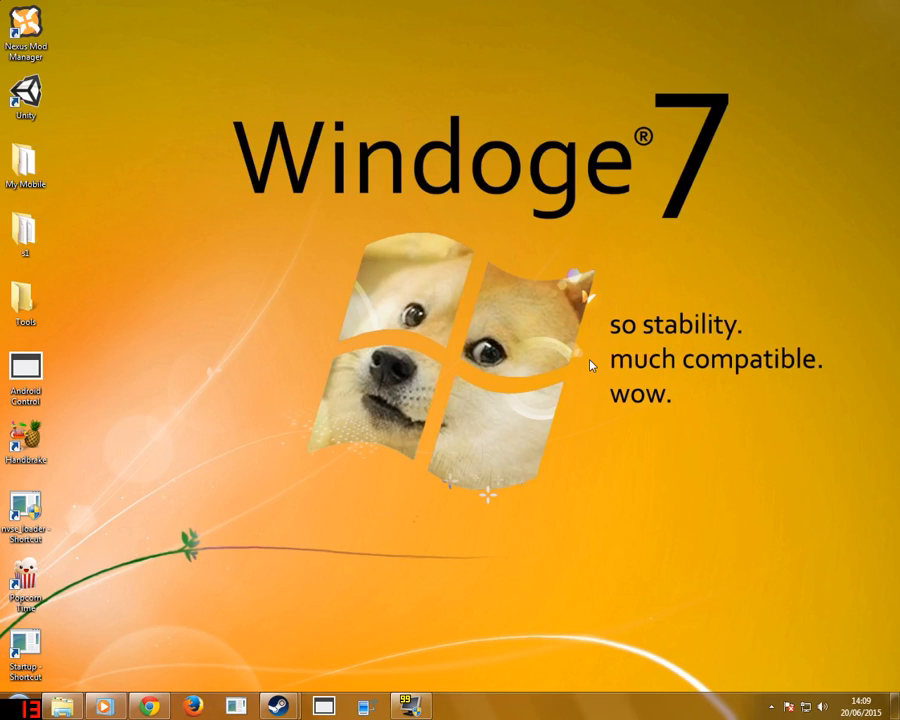
mouse_move(258, 489)
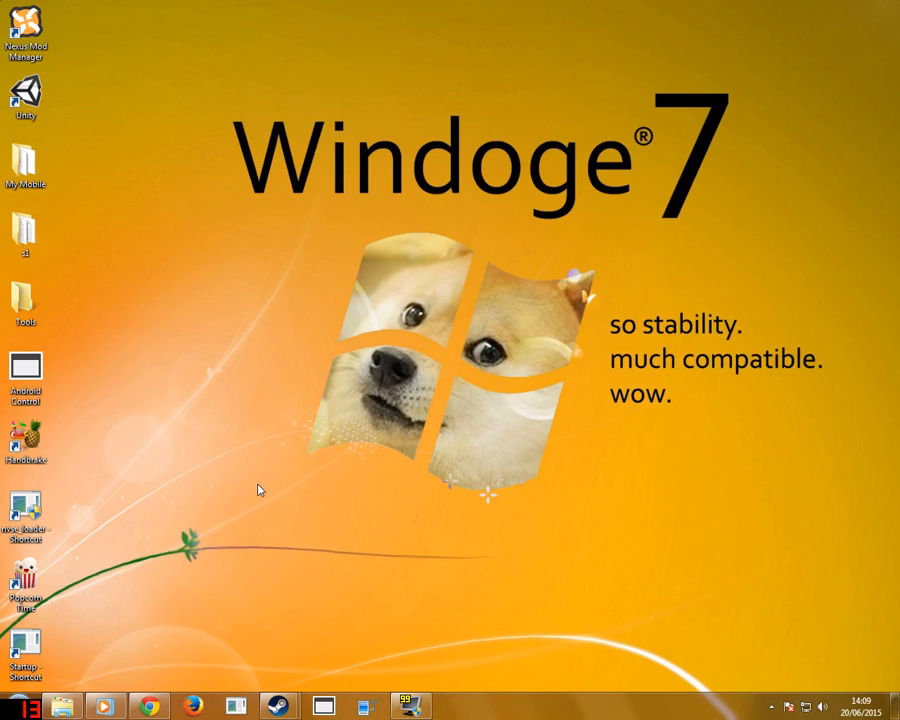
mouse_move(160, 692)
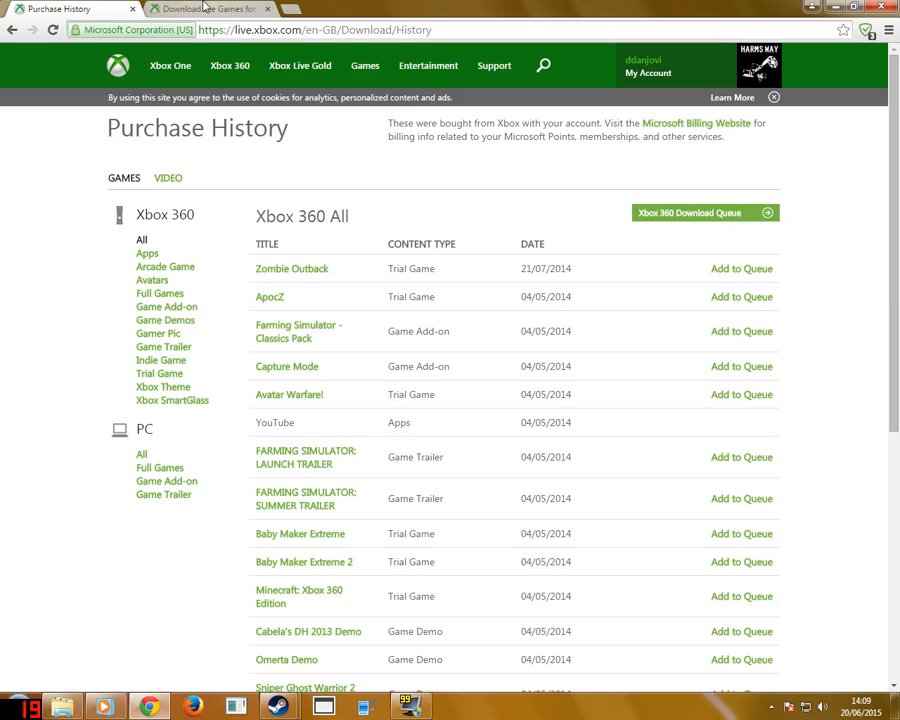
Step: Filter the Xbox.com purchase history to PC full games, confirming nothing was bought
left_click(200, 9)
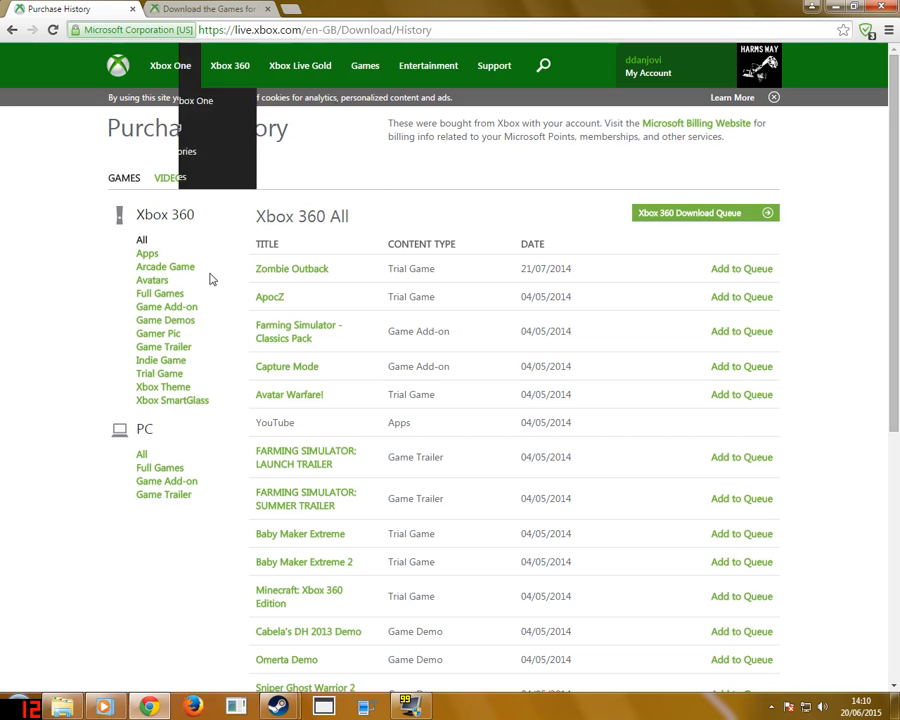
left_click(141, 453)
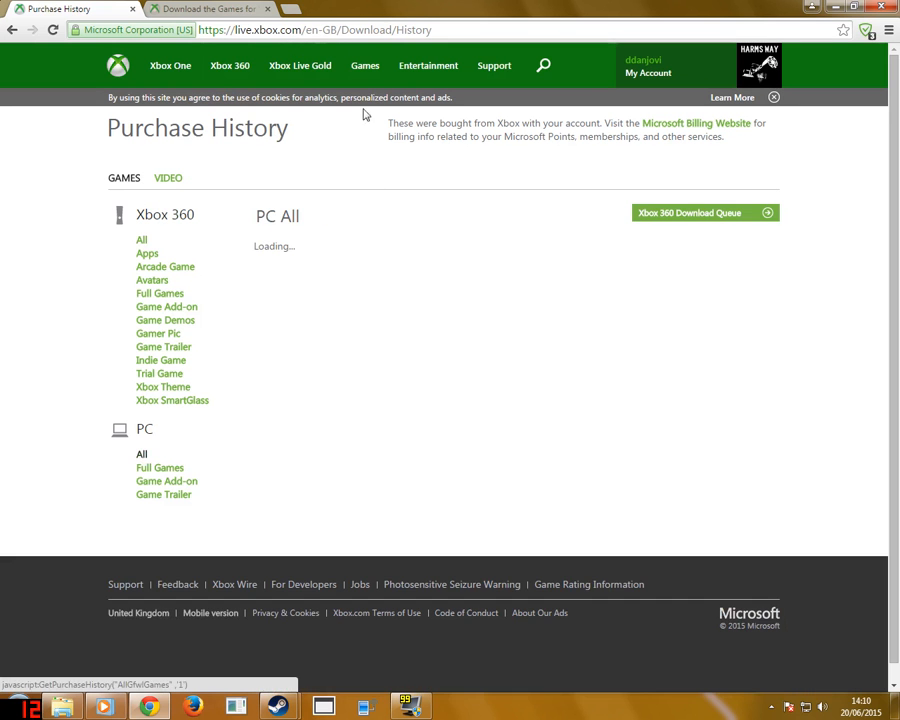
mouse_move(297, 245)
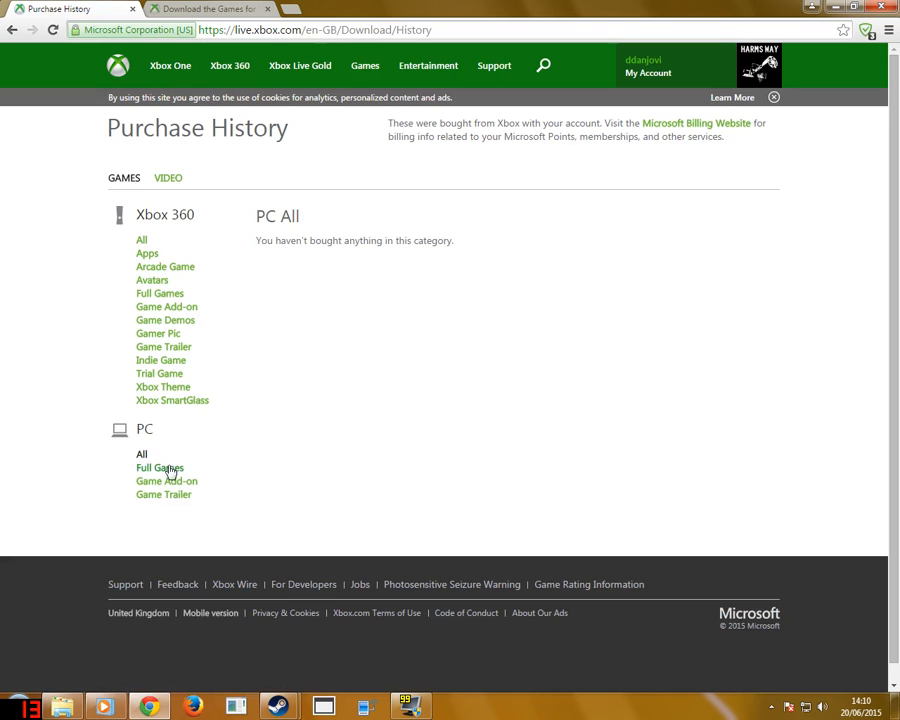
left_click(160, 467)
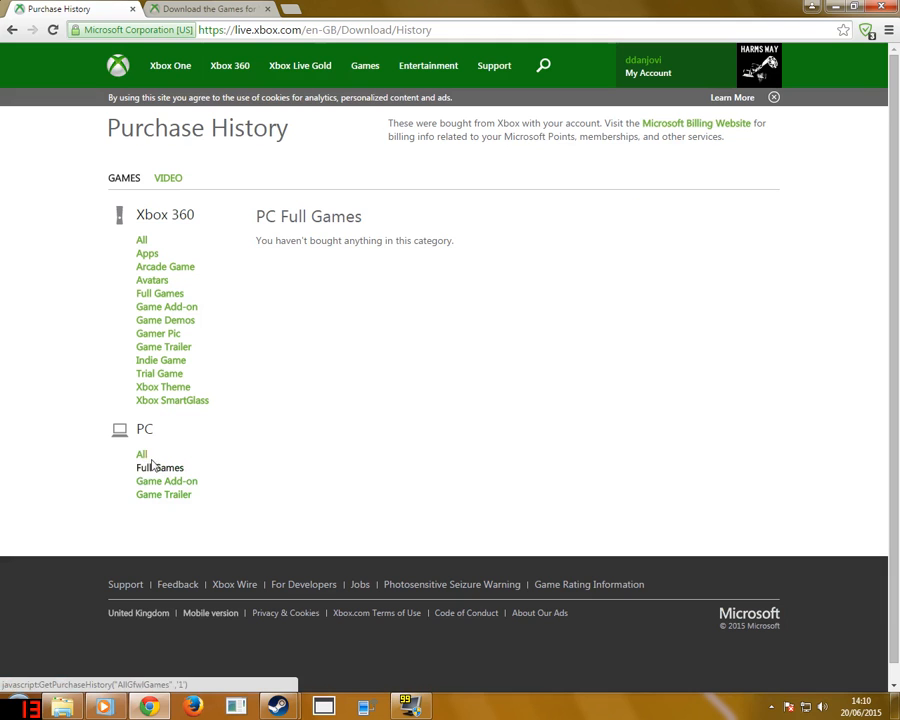
left_click(141, 453)
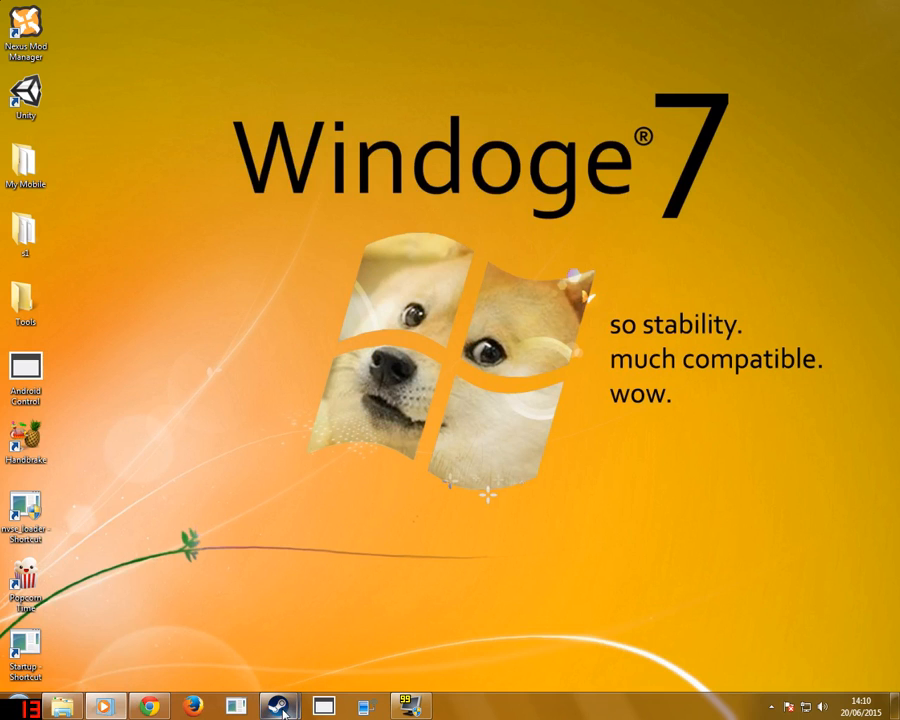
Step: Launch Kane and Lynch Dead Men from the Steam library
left_click(279, 706)
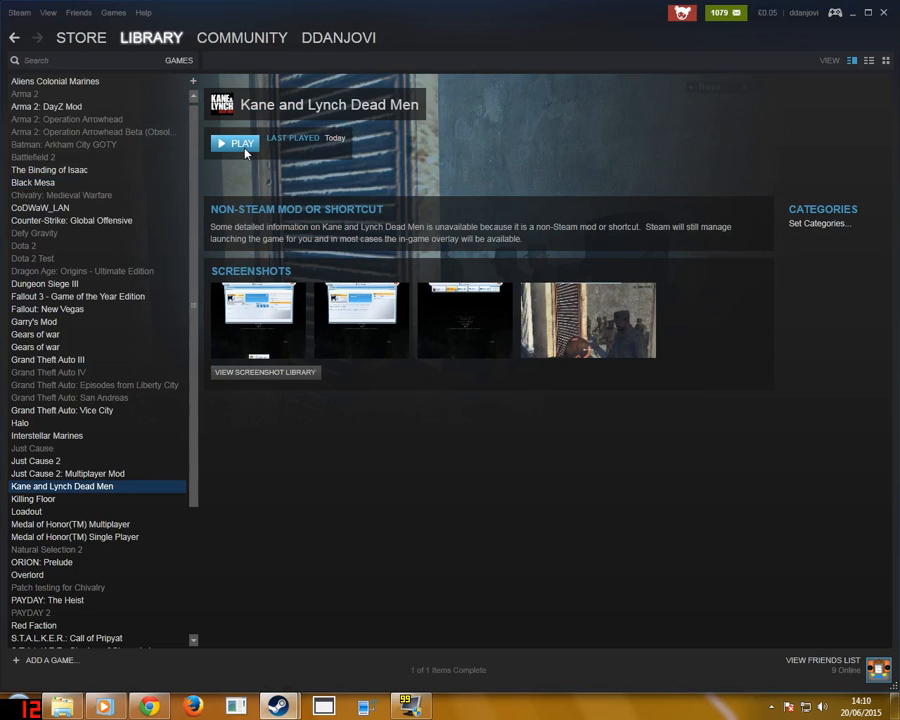
left_click(235, 143)
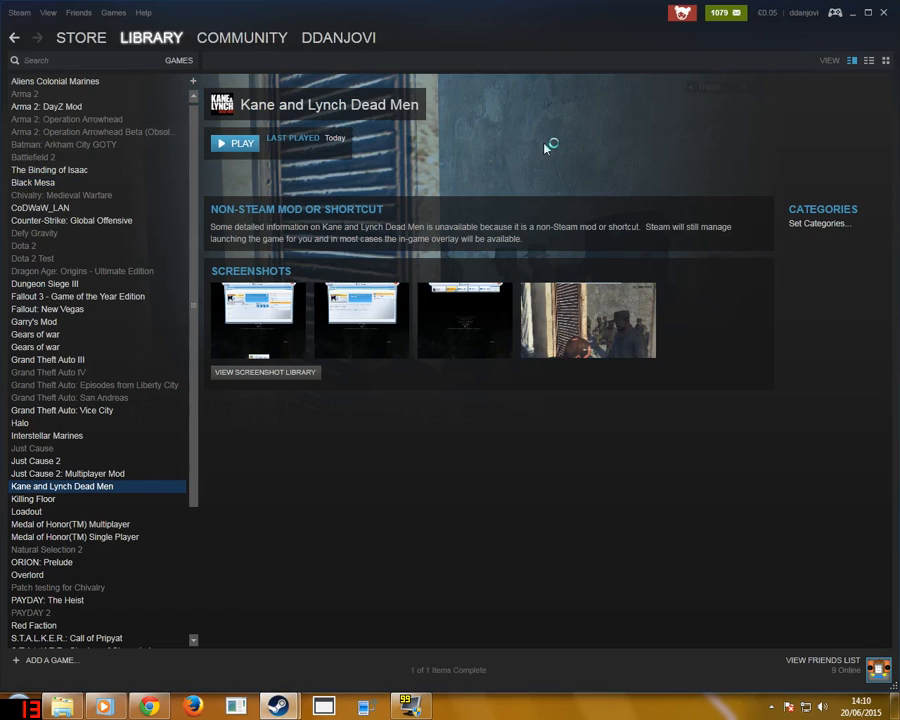